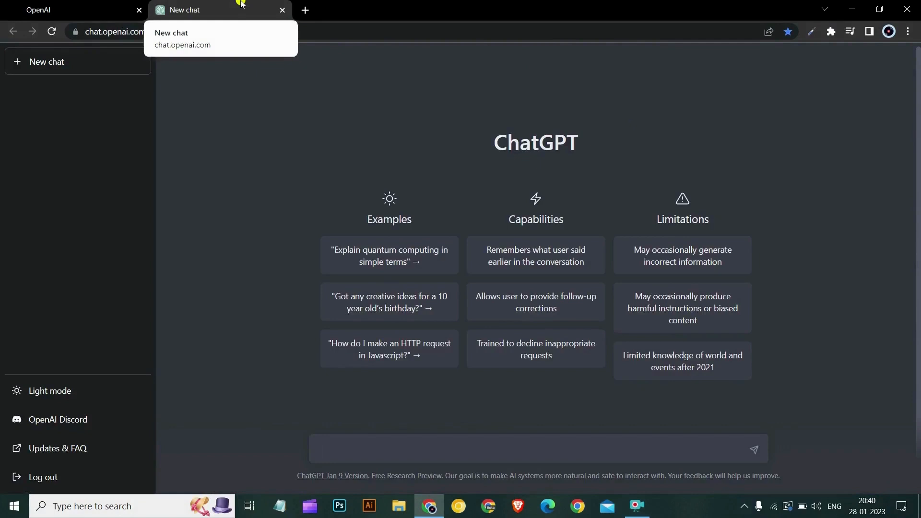
Add the AIPRM for ChatGPT extension to Chrome from its Web Store page
left_click(535, 449)
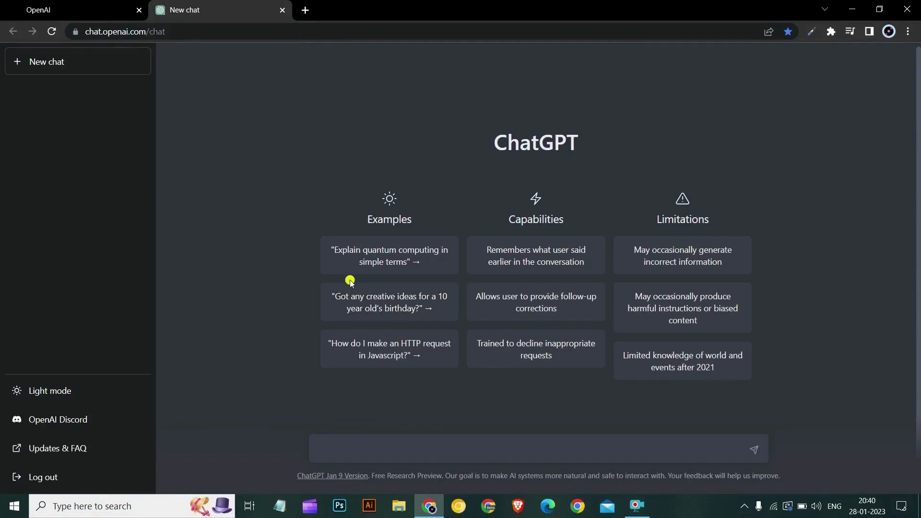
mouse_move(352, 278)
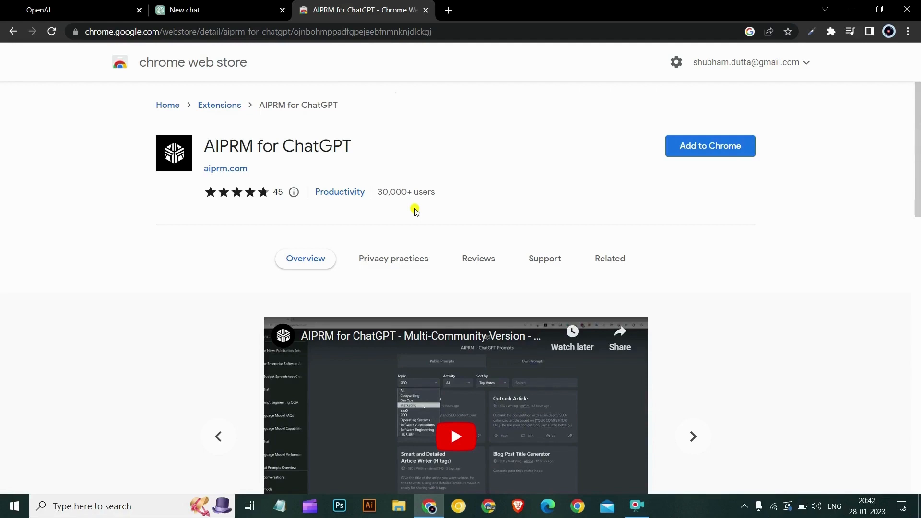
mouse_move(652, 164)
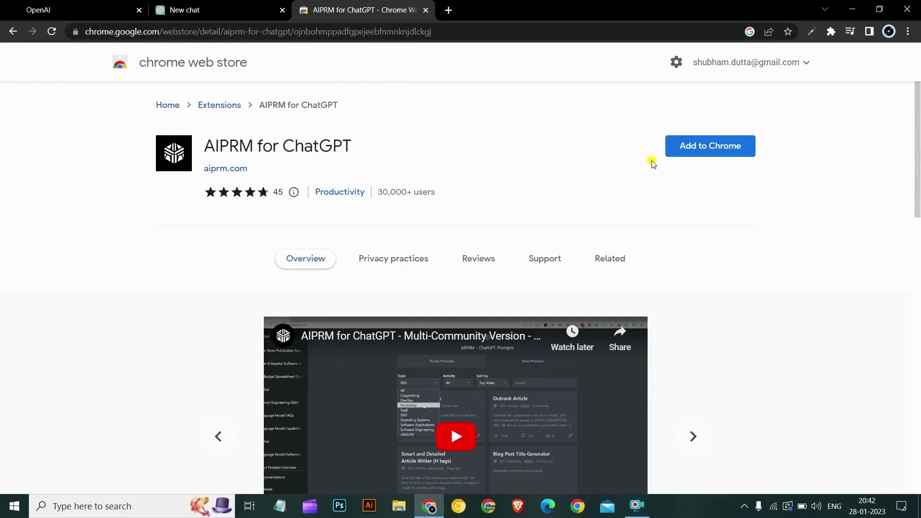
left_click(710, 145)
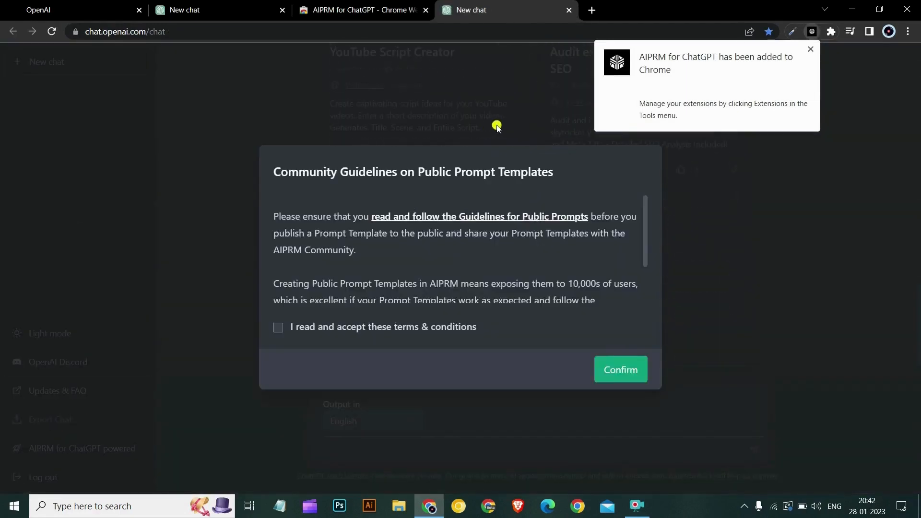
mouse_move(568, 74)
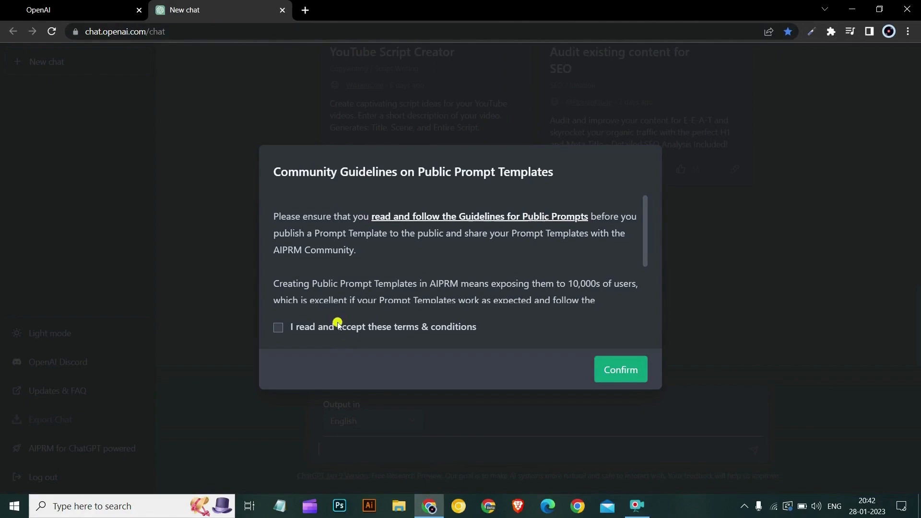
Accept the AIPRM community guidelines terms and confirm
left_click(620, 369)
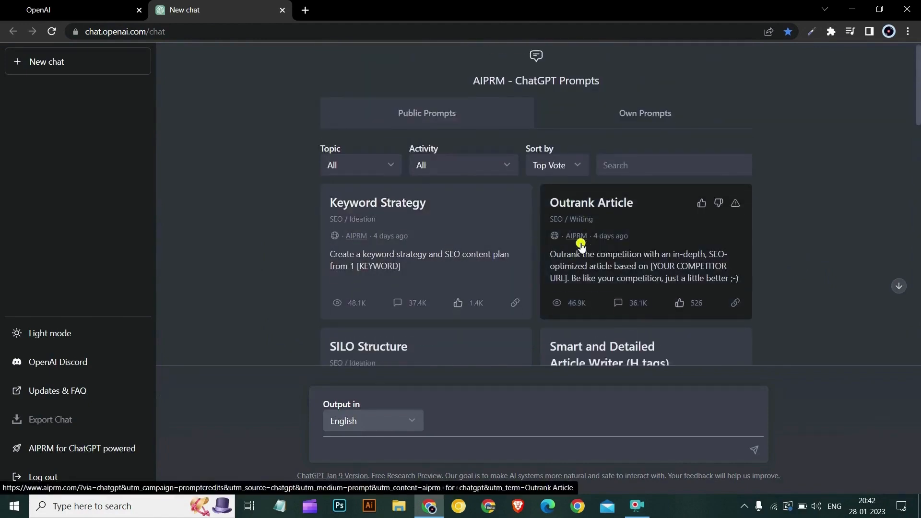
scroll("down", 3)
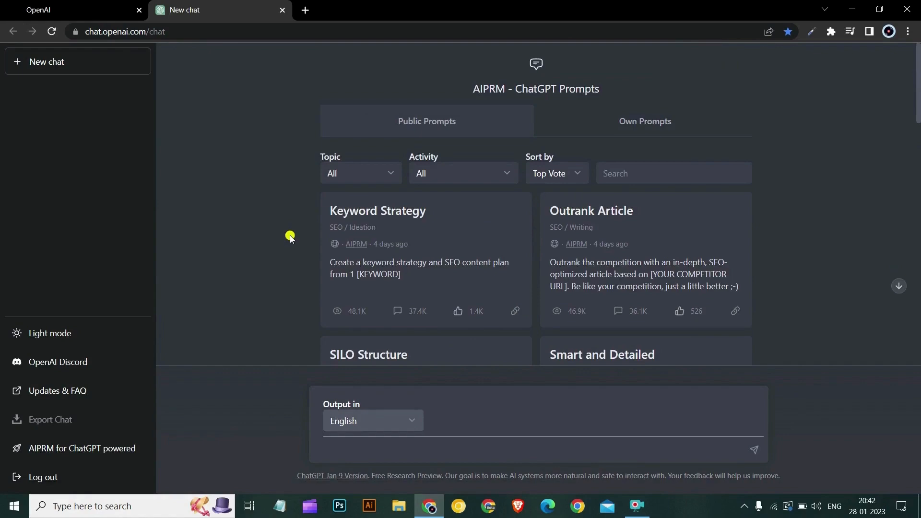
scroll("down", 3)
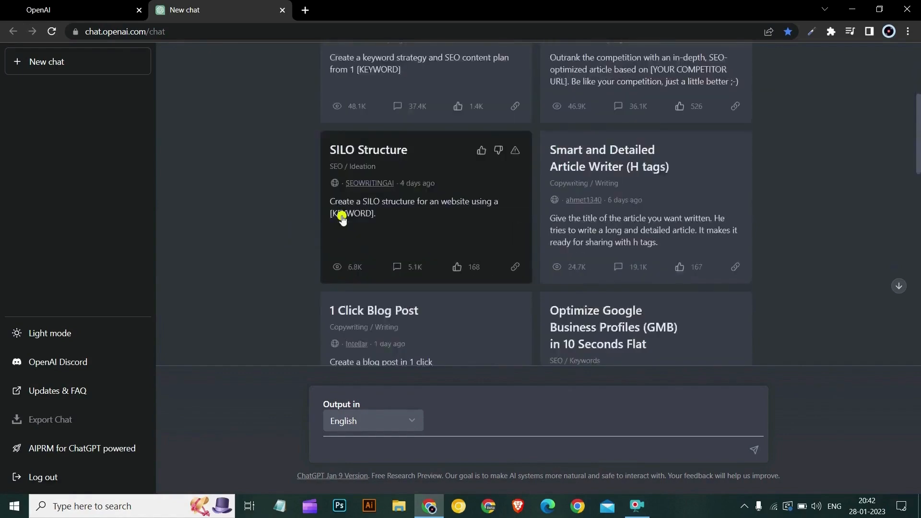
scroll("down", 3)
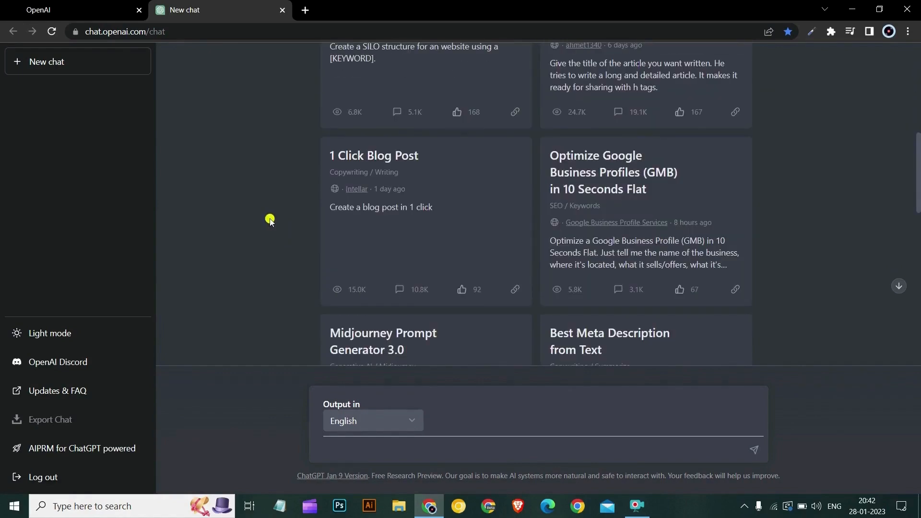
mouse_move(657, 210)
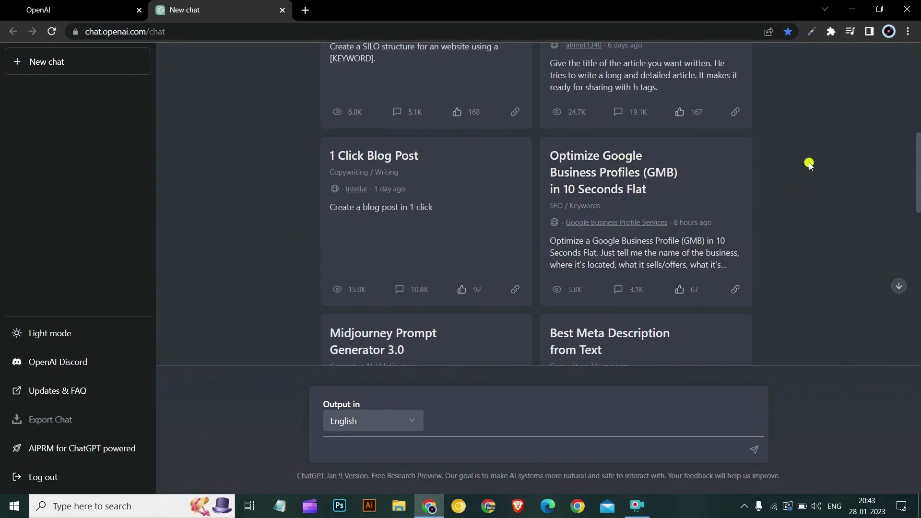
scroll("down", 3)
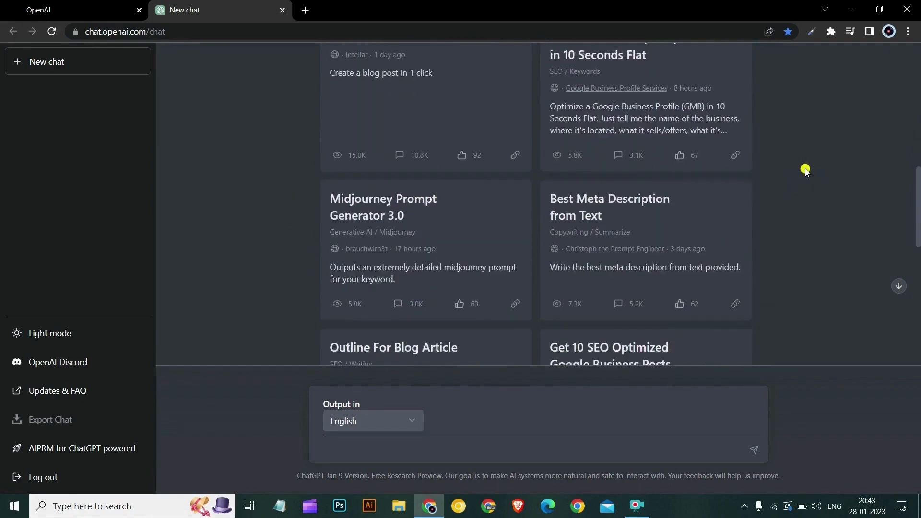
scroll("down", 3)
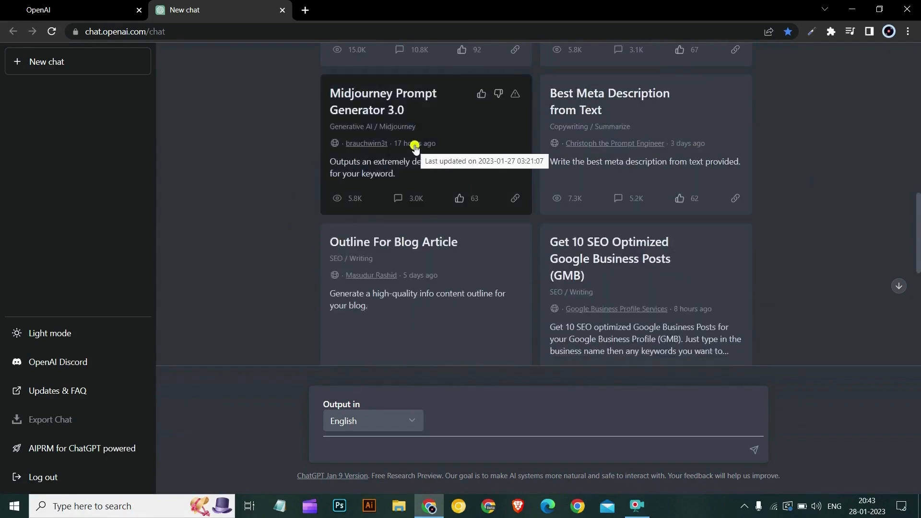
scroll("down", 3)
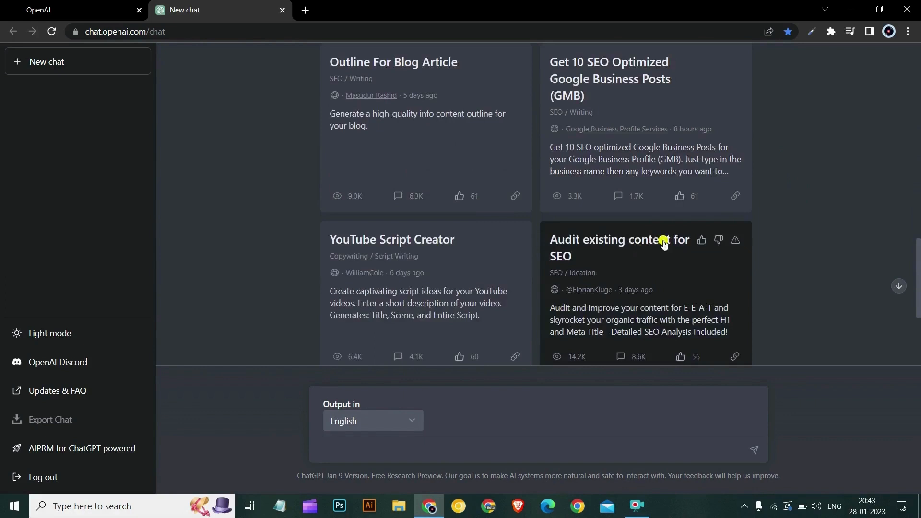
mouse_move(468, 282)
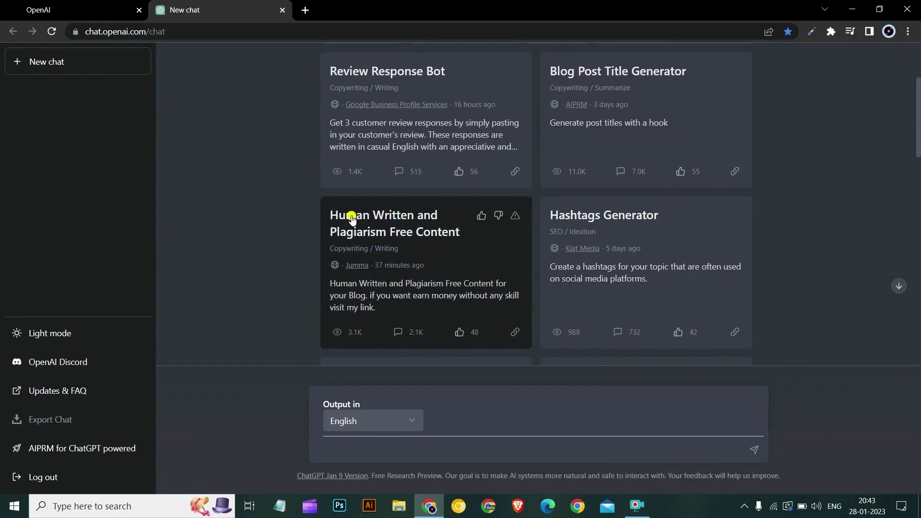
mouse_move(442, 63)
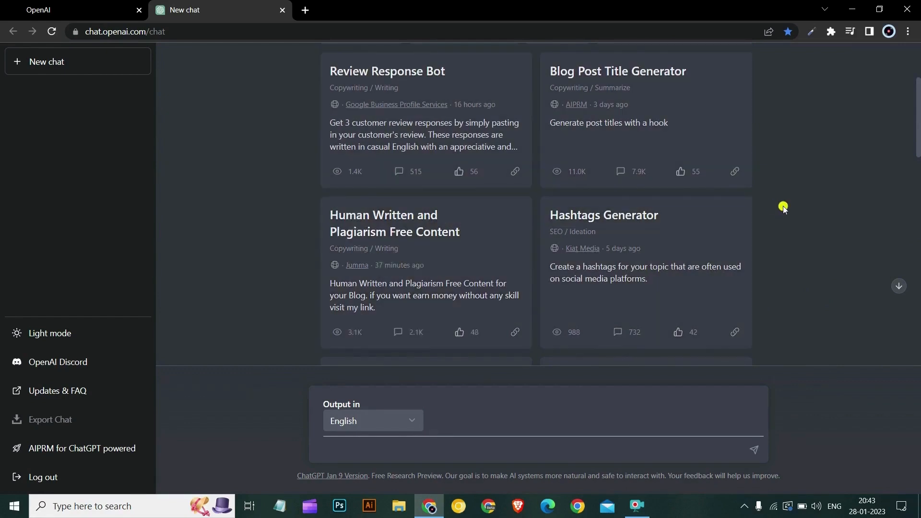
scroll("down", 3)
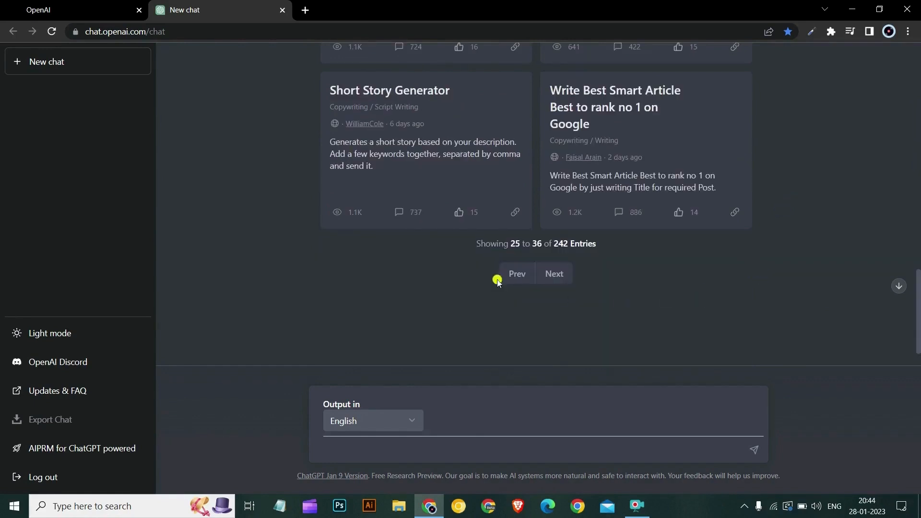
left_click(516, 274)
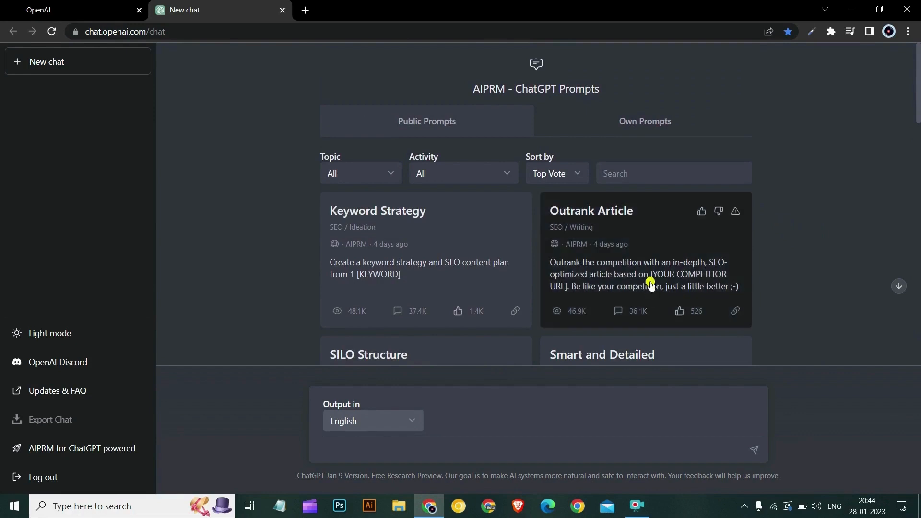
Submit 'Ecommerce SEO' to the AIPRM Keyword Strategy prompt template
left_click(377, 211)
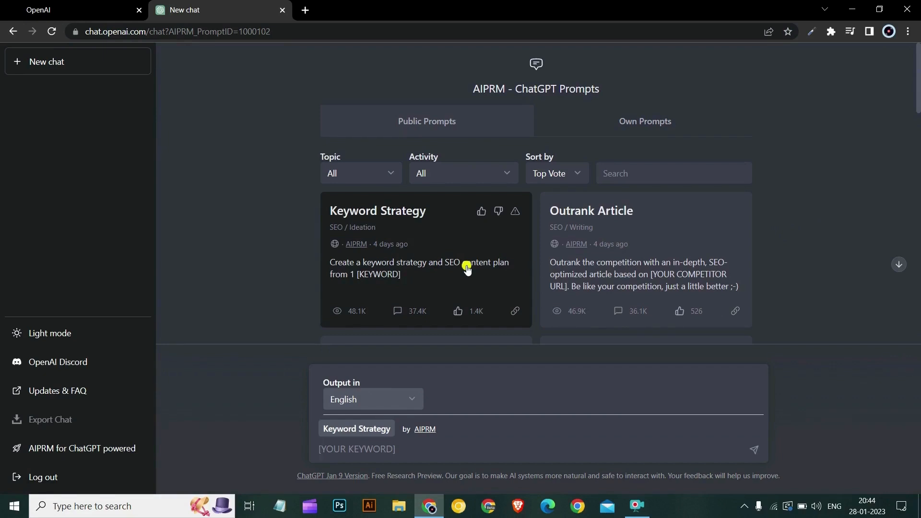
type("Ecommerce SE")
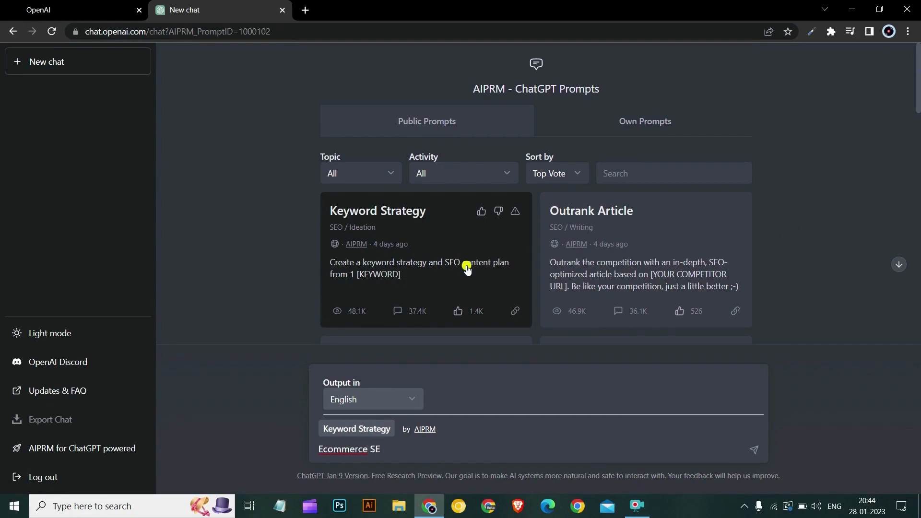
type("O")
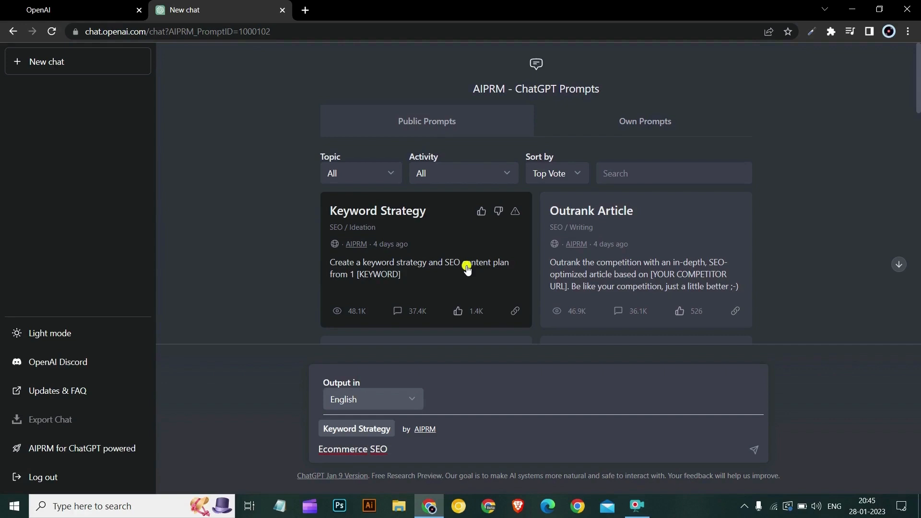
left_click(754, 449)
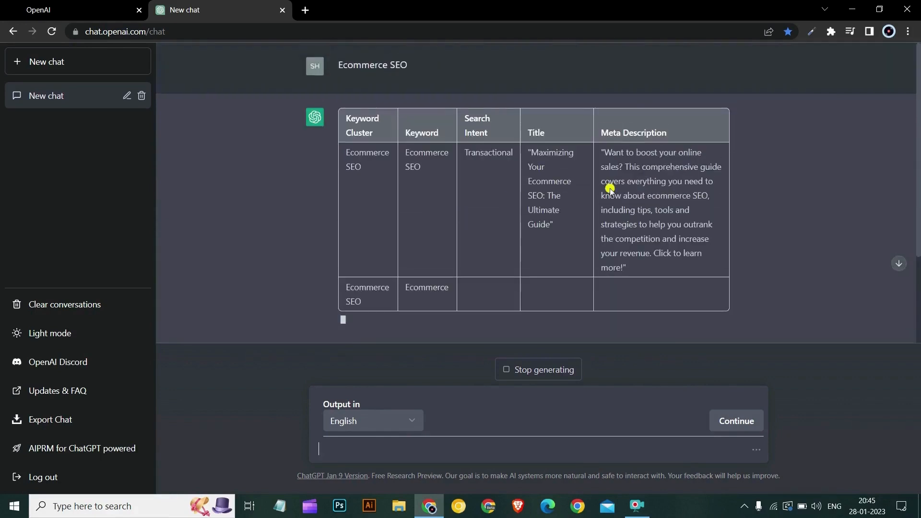
mouse_move(776, 214)
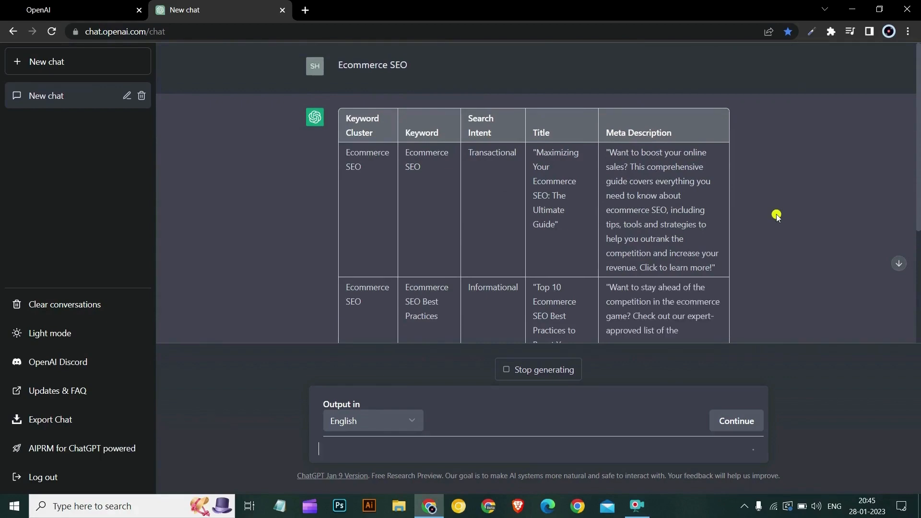
Scroll through the generated Ecommerce SEO keyword cluster table as it completes
scroll("down", 3)
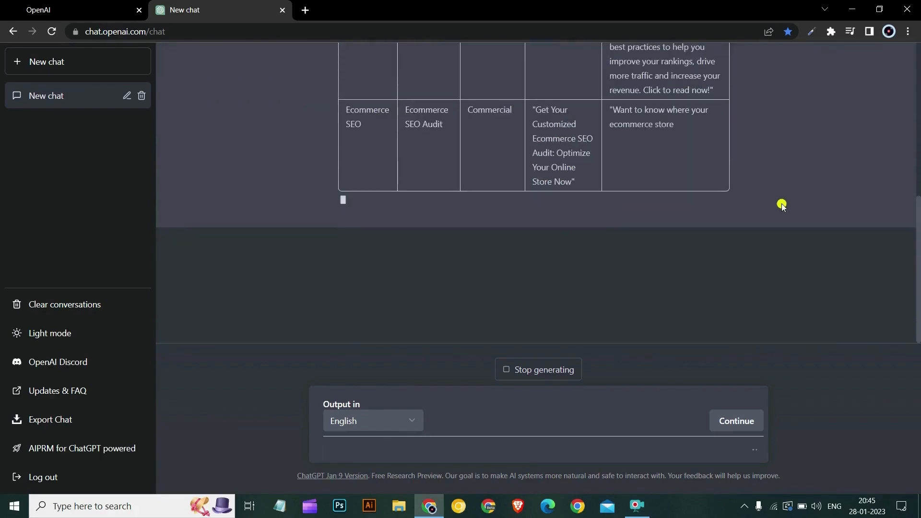
scroll("up", 3)
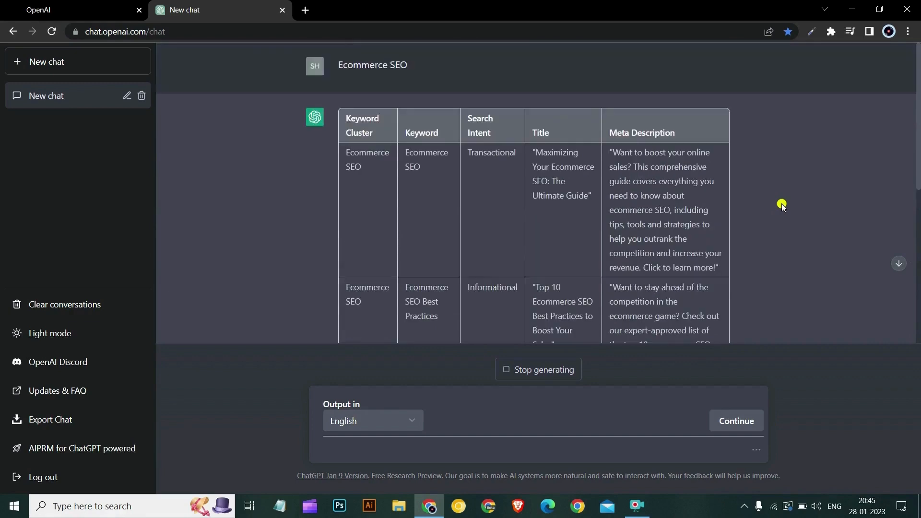
scroll("down", 3)
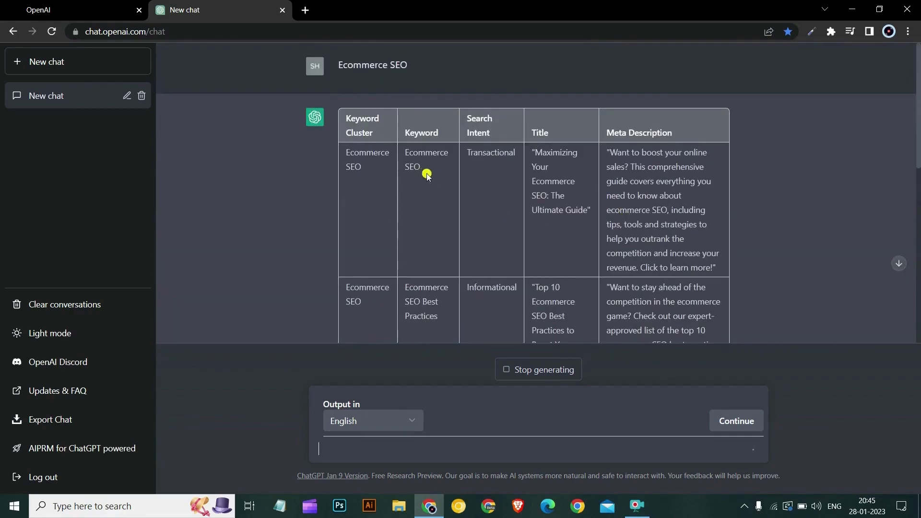
mouse_move(468, 139)
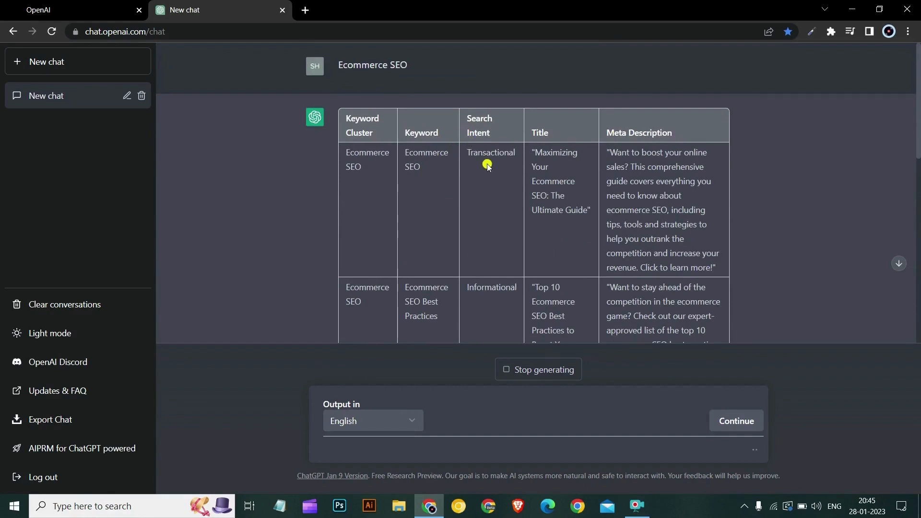
mouse_move(527, 170)
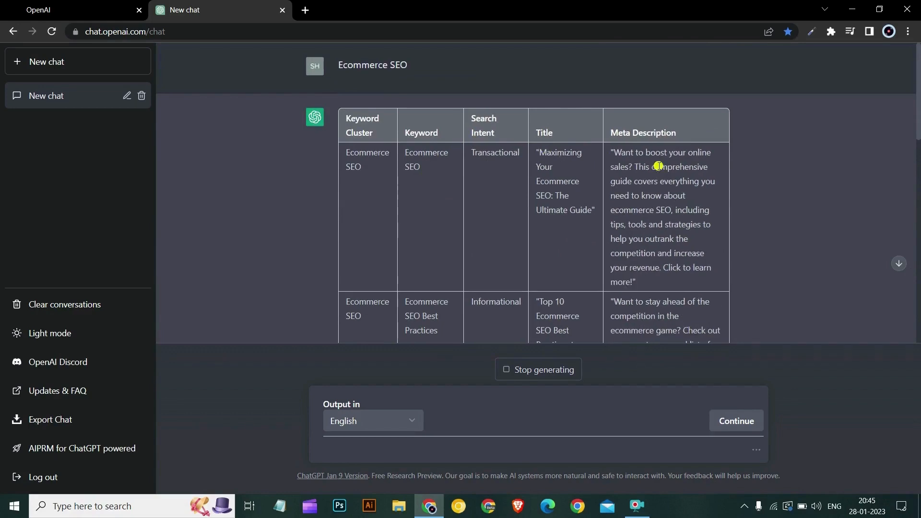
scroll("down", 3)
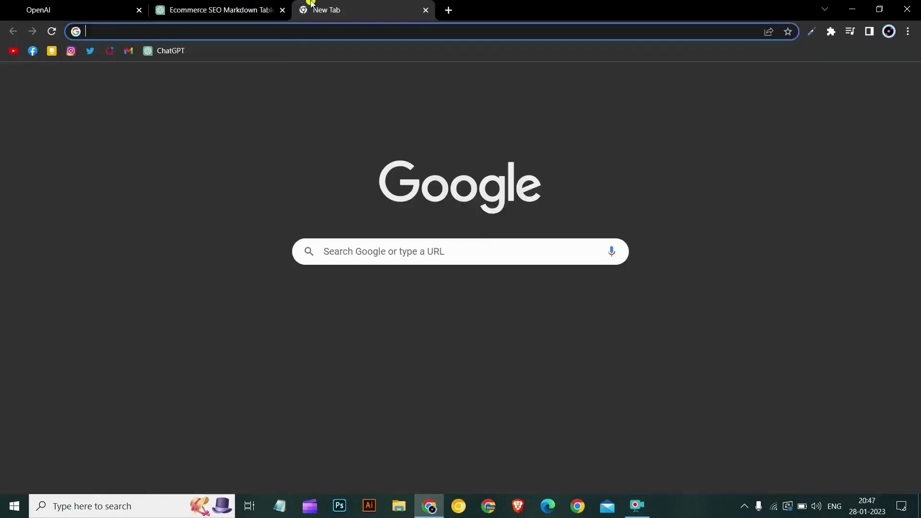
Search Google for 'ecommerce seo', browse results, and return to the ChatGPT tab
type("ecommerce")
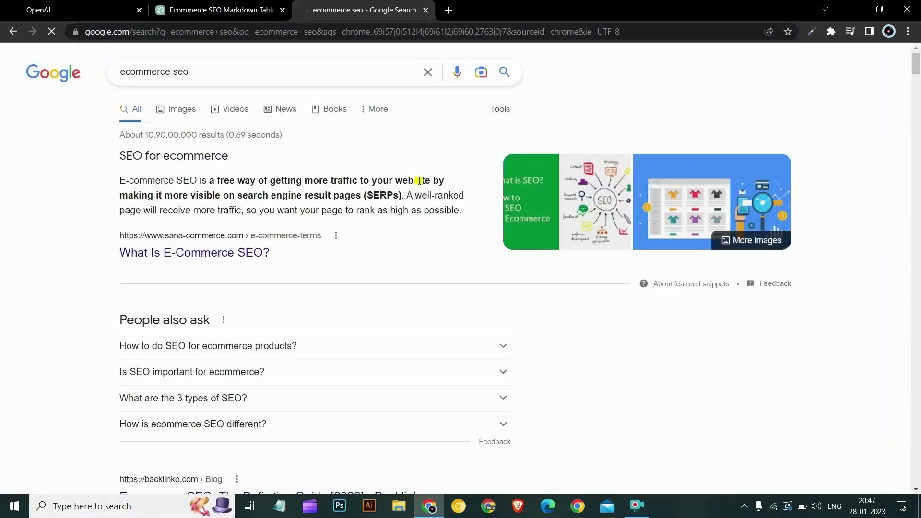
scroll("down", 3)
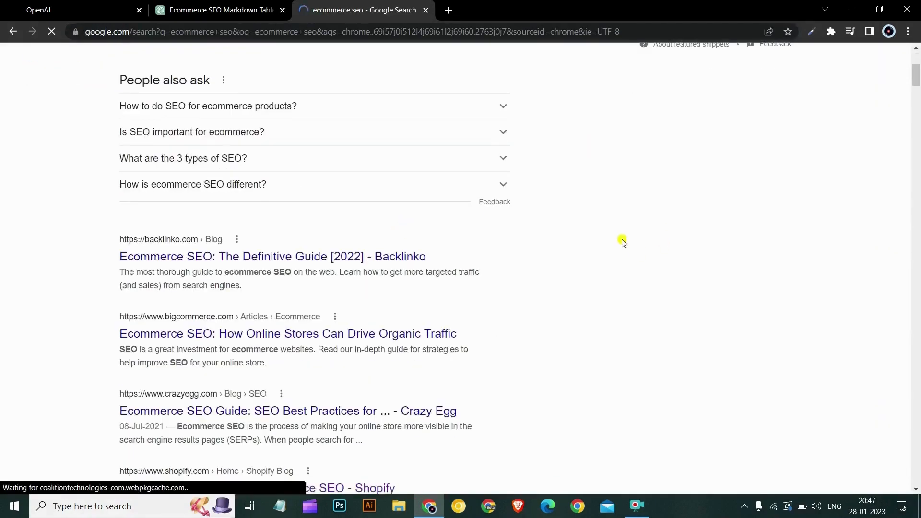
scroll("down", 3)
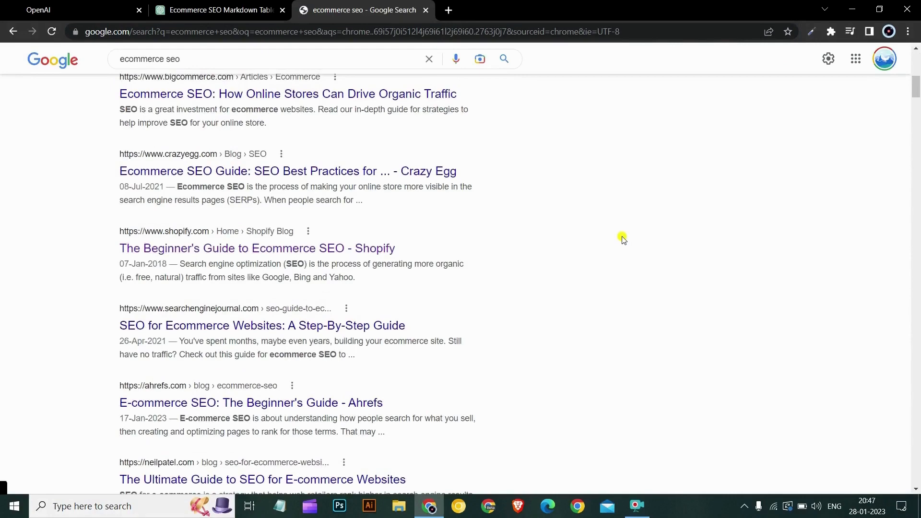
scroll("down", 3)
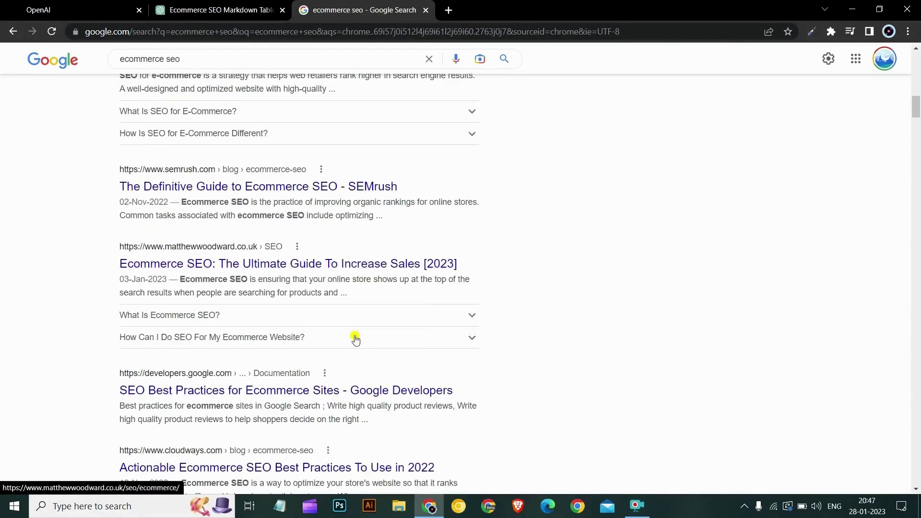
left_click(218, 10)
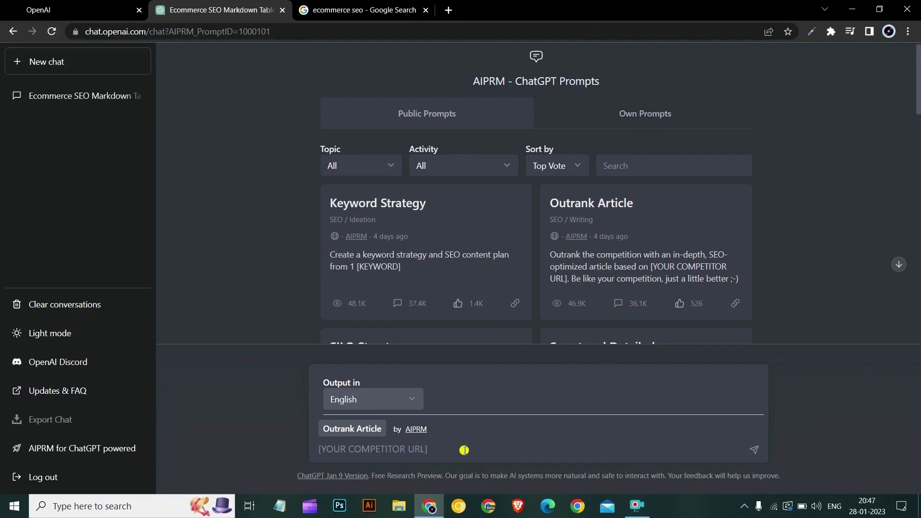
type("https://www.matthewwoodward.co.uk/seo/ecommerce/")
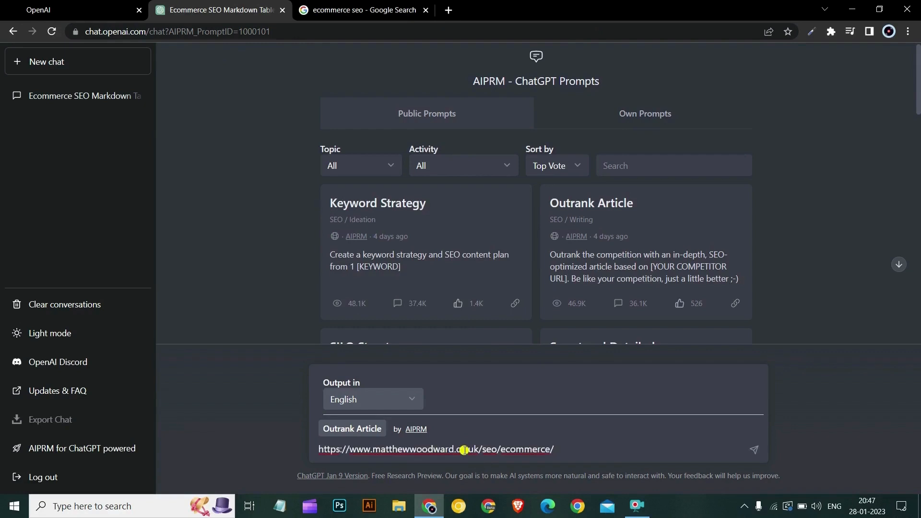
left_click(529, 449)
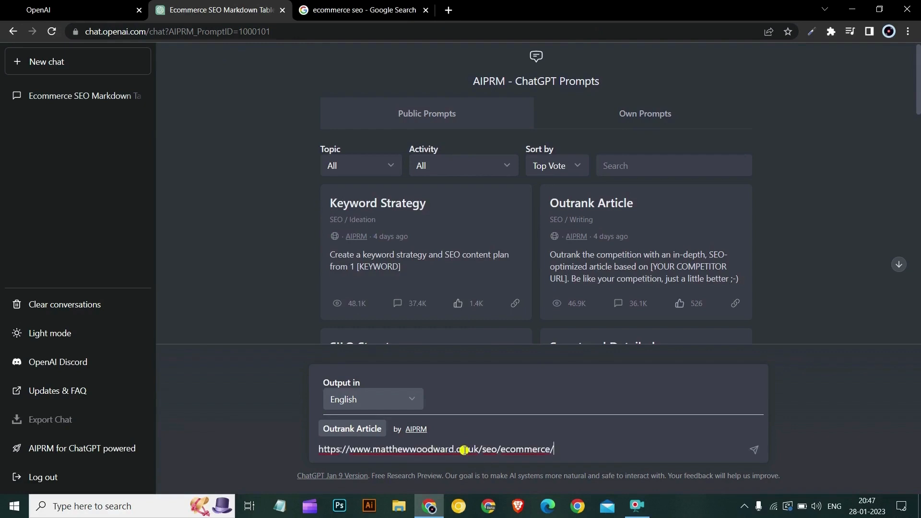
left_click(753, 450)
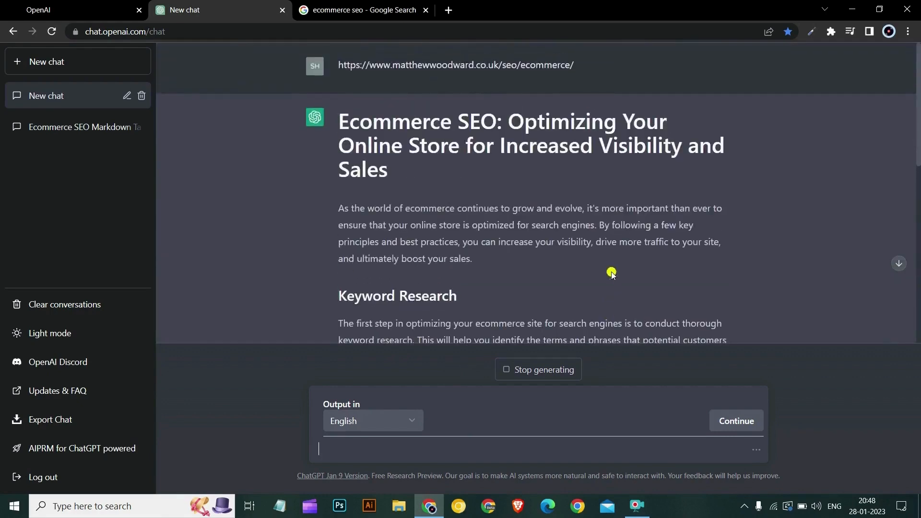
Scroll down to follow the Ecommerce SEO article as it generates
scroll("down", 3)
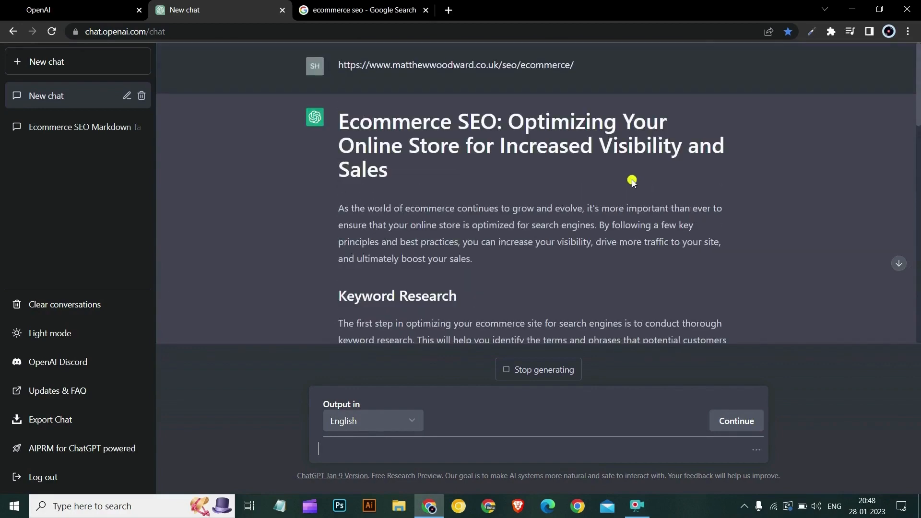
mouse_move(782, 226)
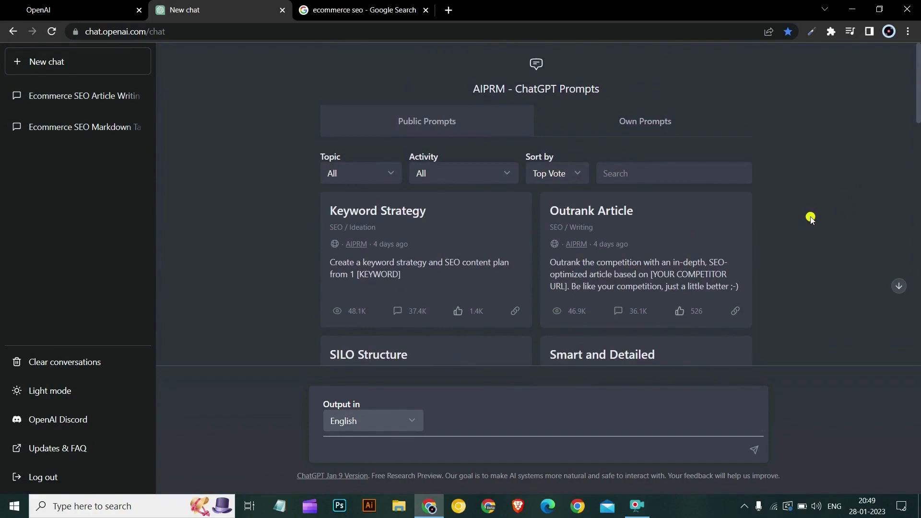
mouse_move(812, 217)
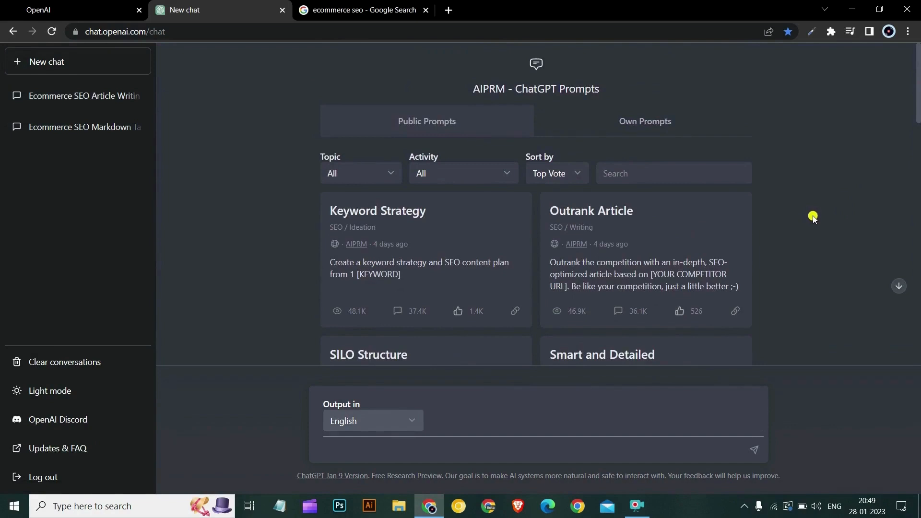
Run the Instagram post carousel content generator with 'Ecommerce SEO' as the topic
left_click(394, 177)
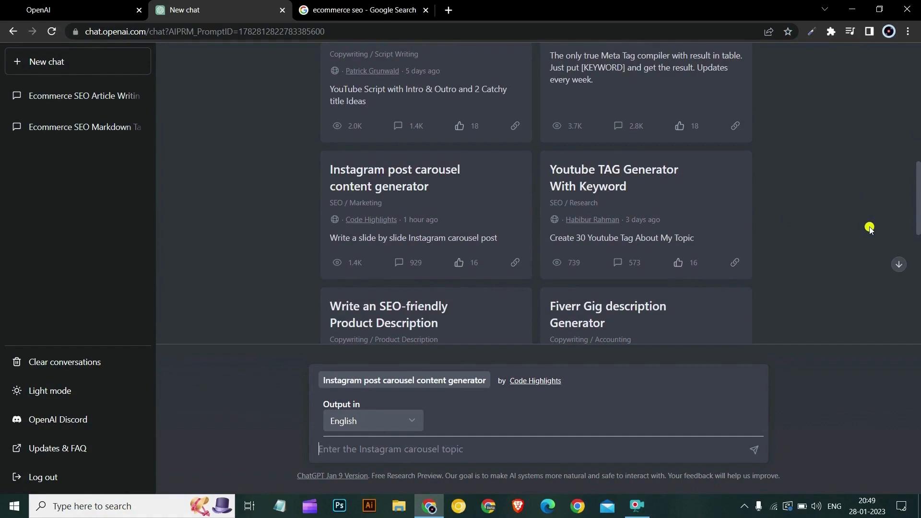
type("Eco")
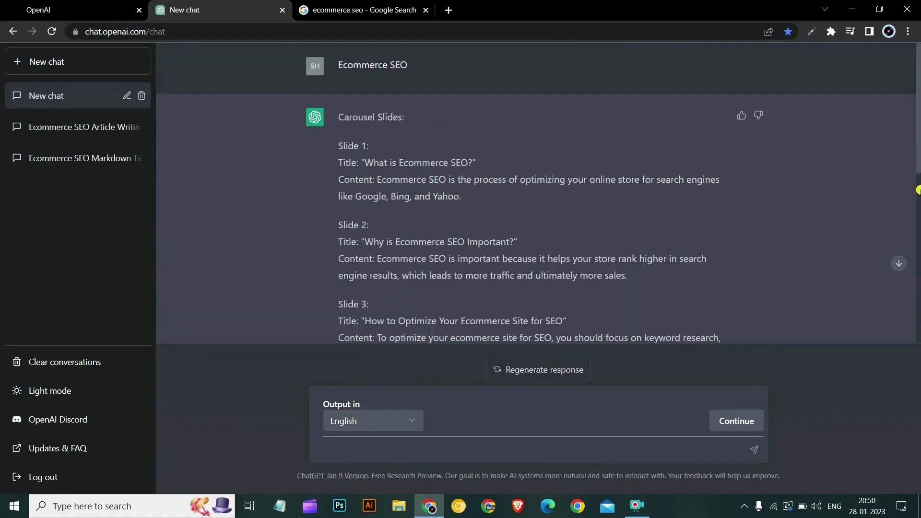
Scroll through the carousel slides, Instagram caption, and AIPRM prompt cards
scroll("down", 3)
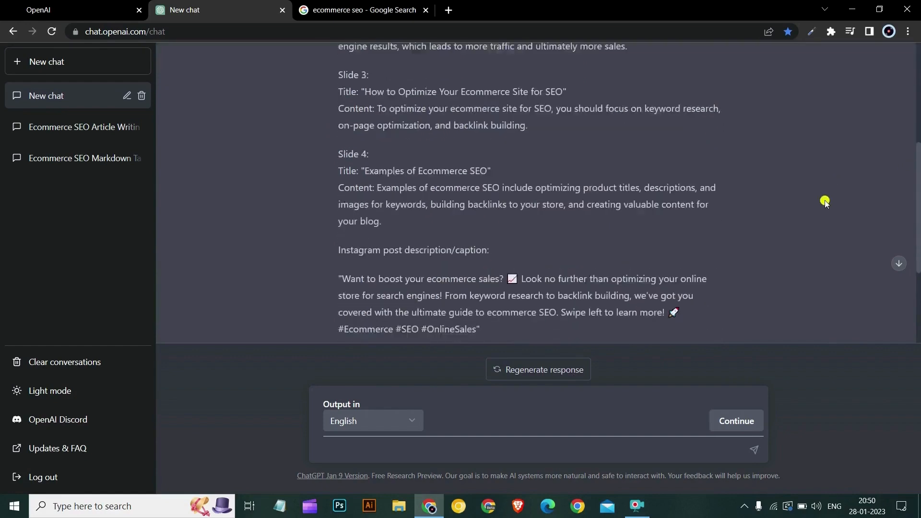
scroll("down", 3)
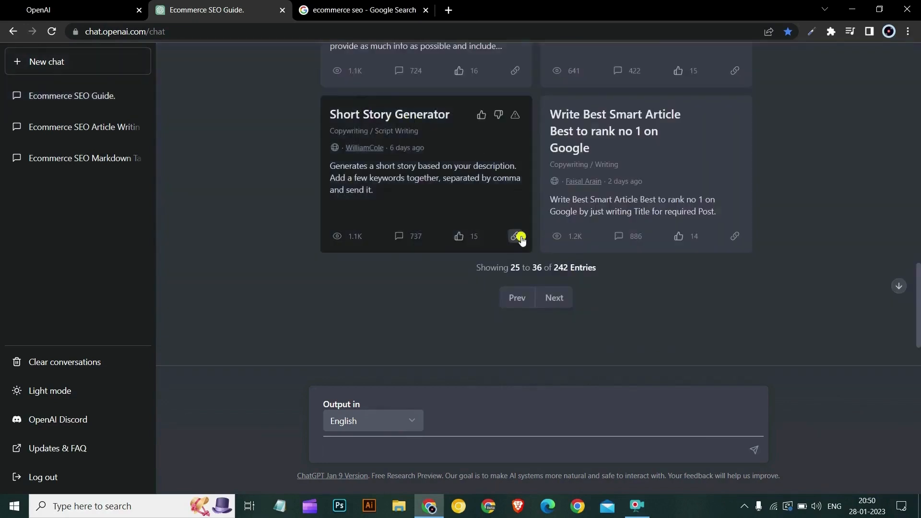
Go back to entries 1–12 of the AIPRM library and scroll the prompt cards
left_click(553, 297)
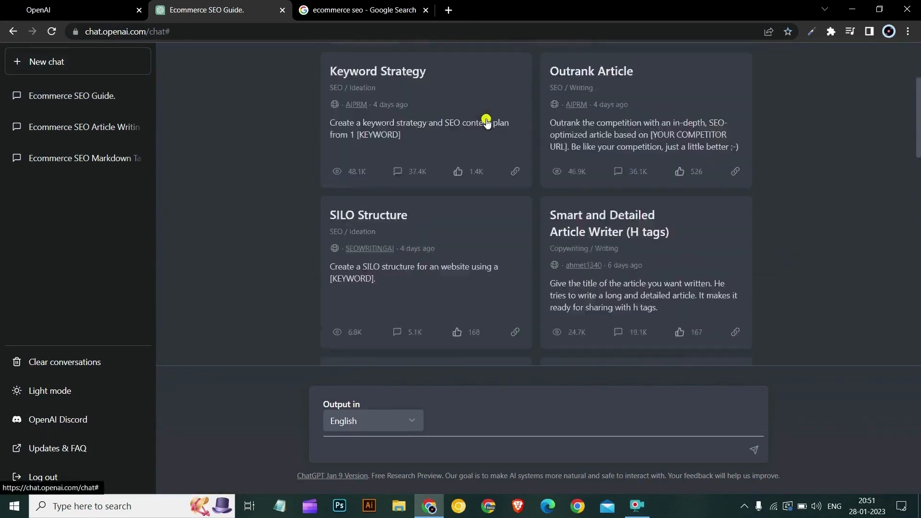
scroll("down", 3)
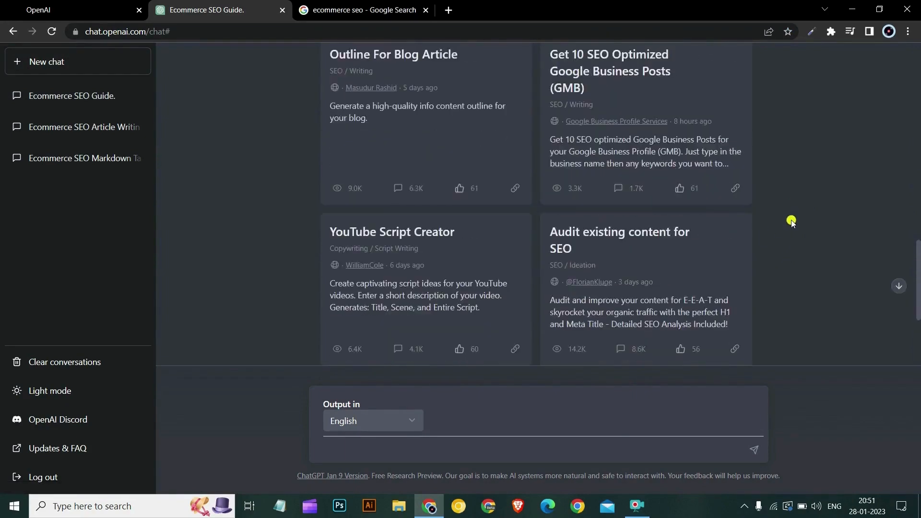
scroll("down", 3)
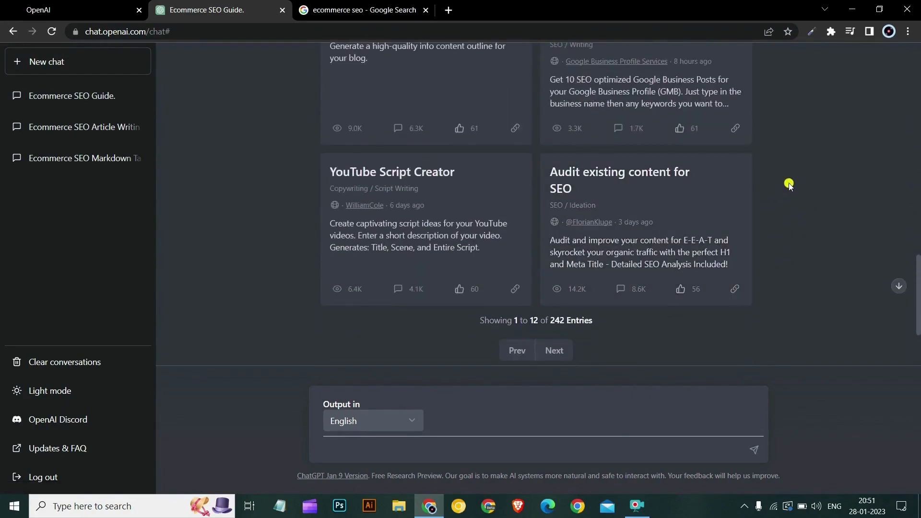
mouse_move(760, 204)
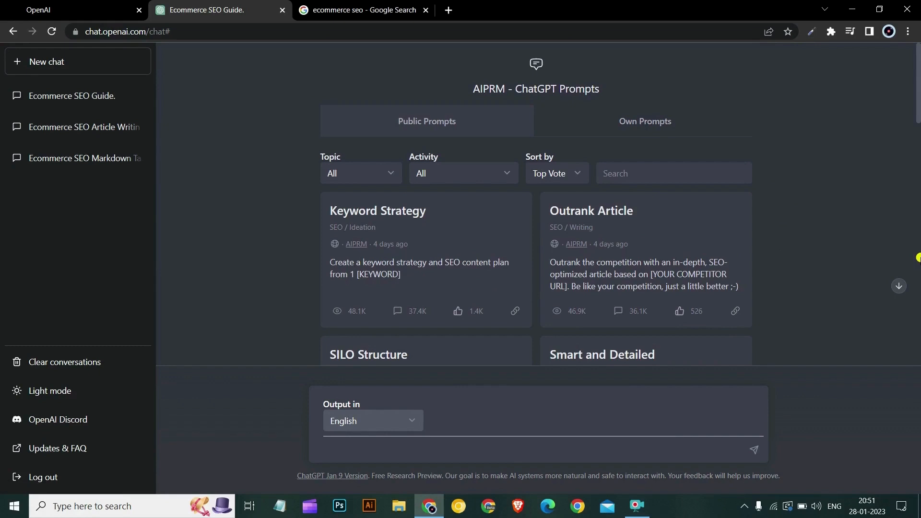
scroll("down", 3)
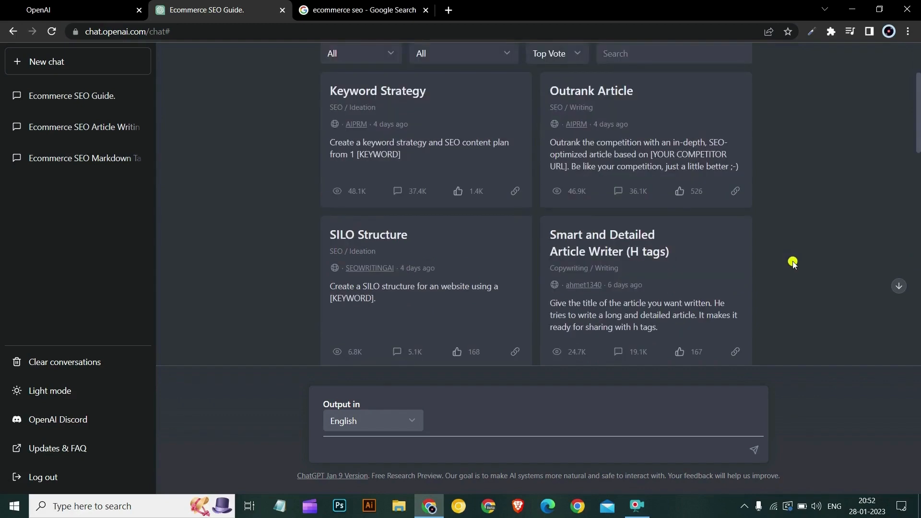
mouse_move(795, 276)
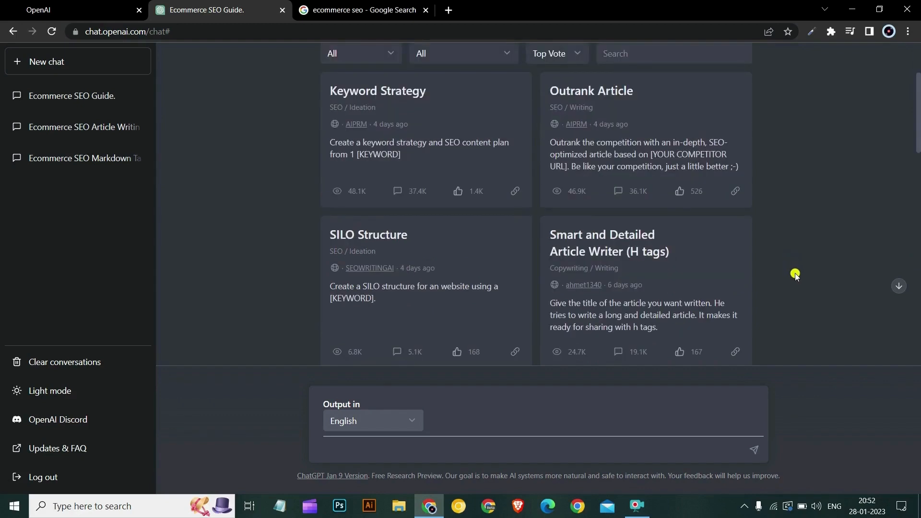